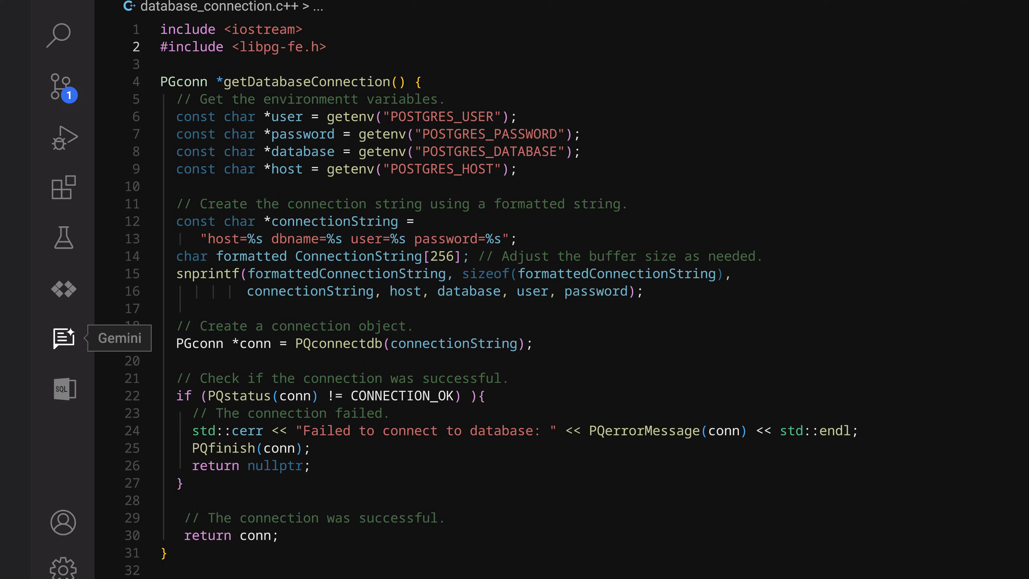
Bring up the Gemini chat panel next to the C++ database connection function.
click(64, 341)
text(Convert this function to Go and use Cloud SQL)
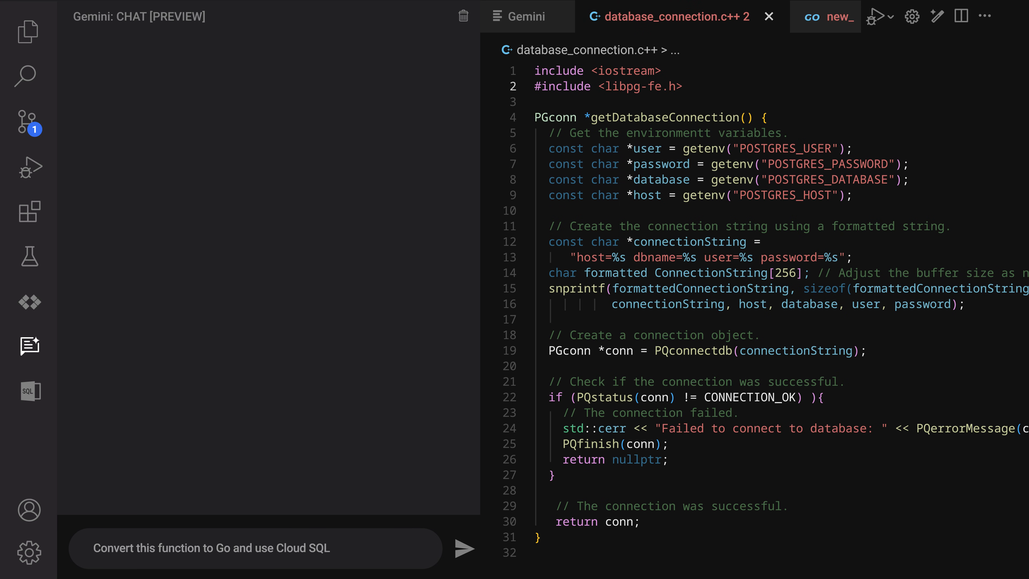
Get Gemini's Go/Cloud SQL version of the connection code and switch to new_product_feature.go.
click(464, 549)
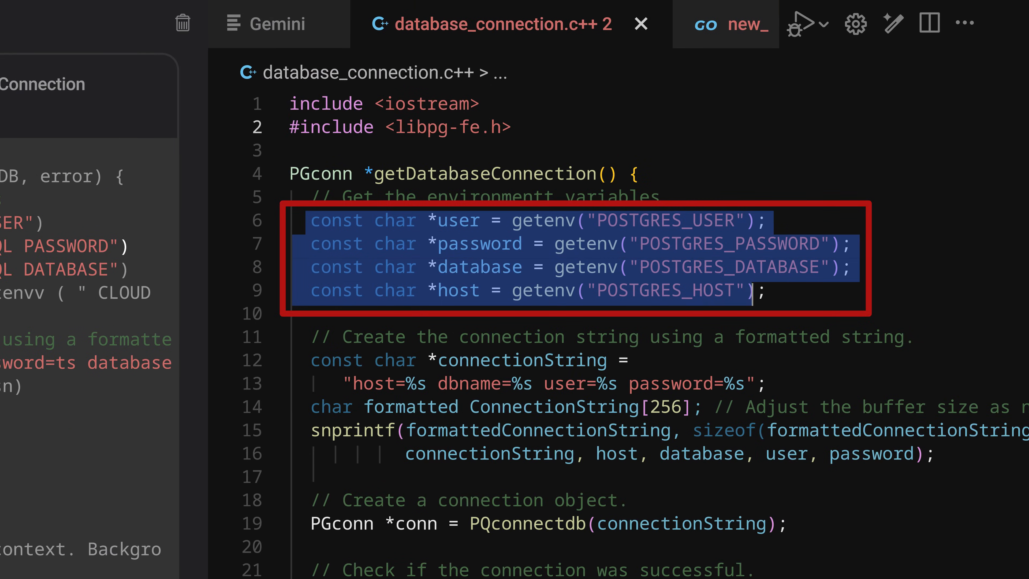
click(747, 24)
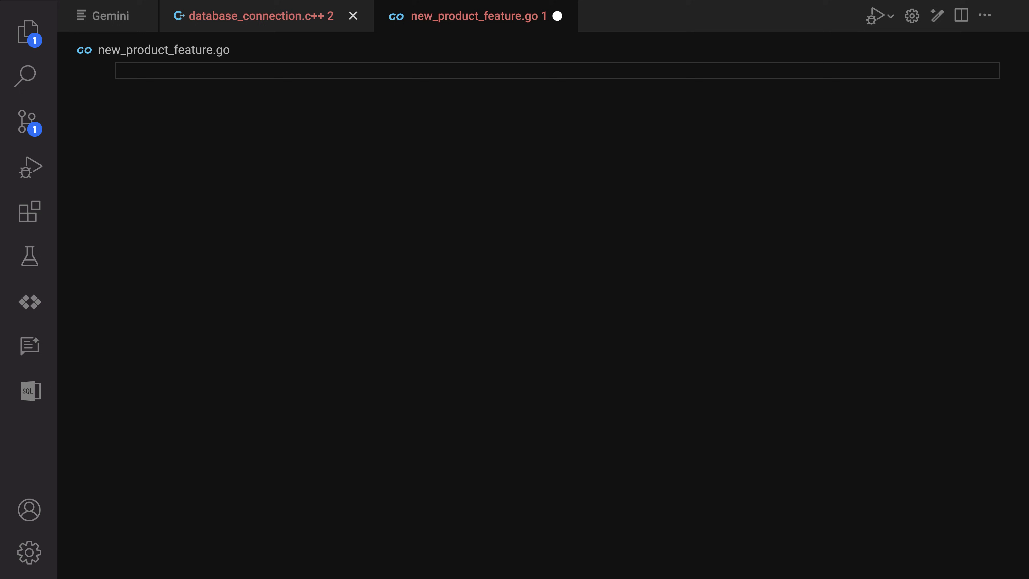
Add the comment '// Find all products under $10 using my product catalog service' and accept Gemini's generated Go function.
text(// Find all products under $10 using my product catalog service)
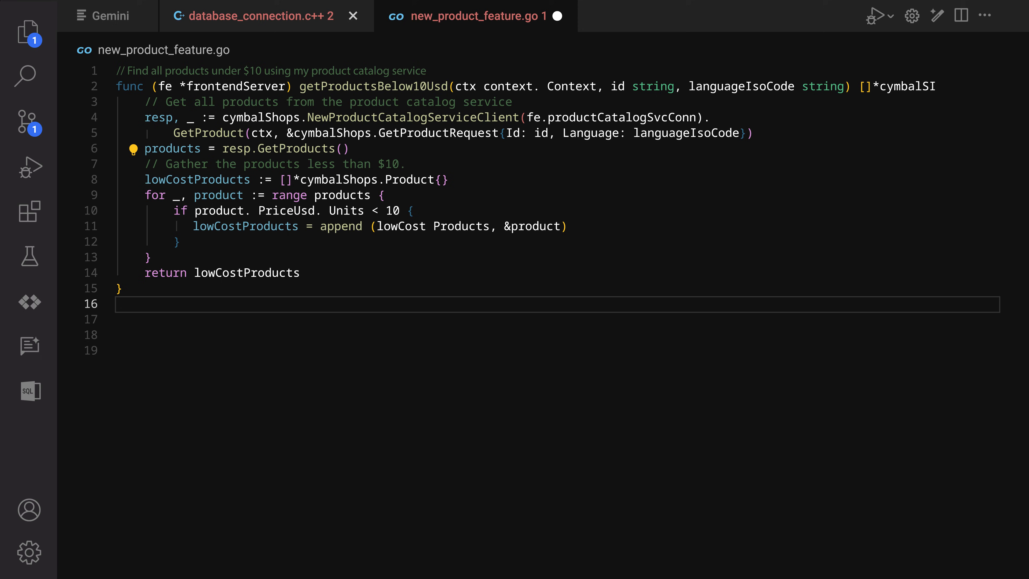
double_click(296, 149)
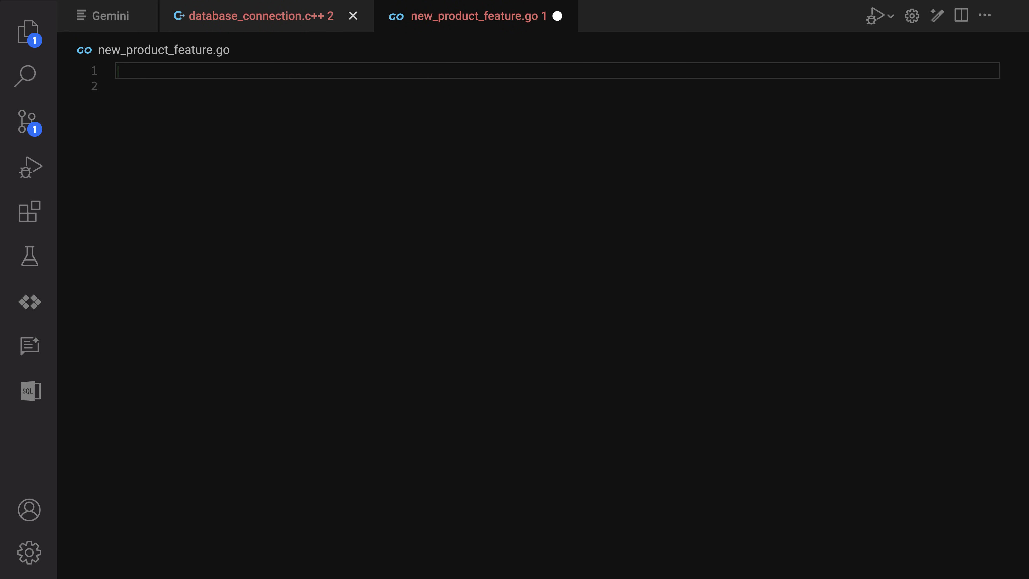
Retype the single comment '// Find all products under $10 using my product catalog service' on line 1.
text(// Find all products under $10 using)
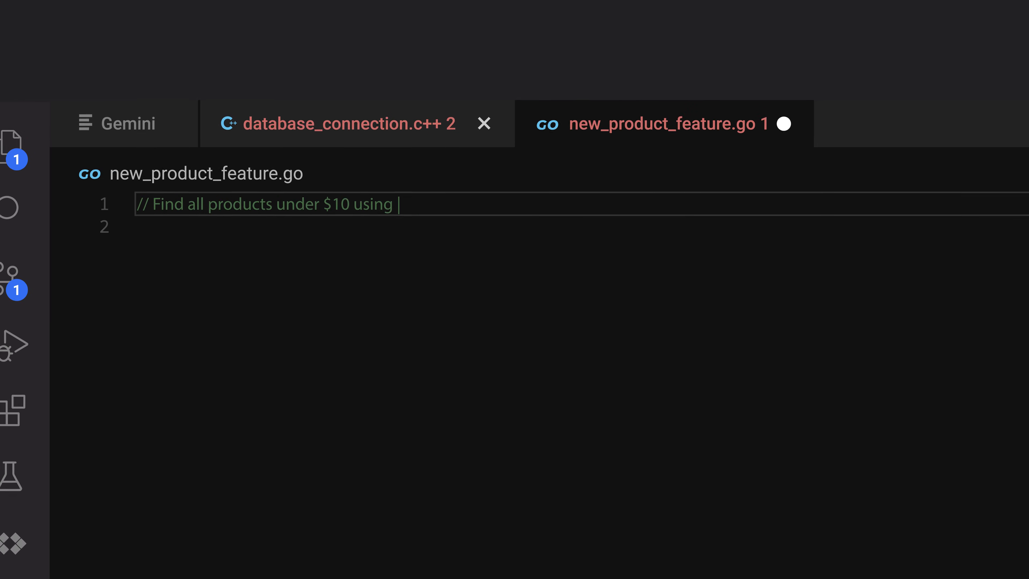
text(my product catalog service)
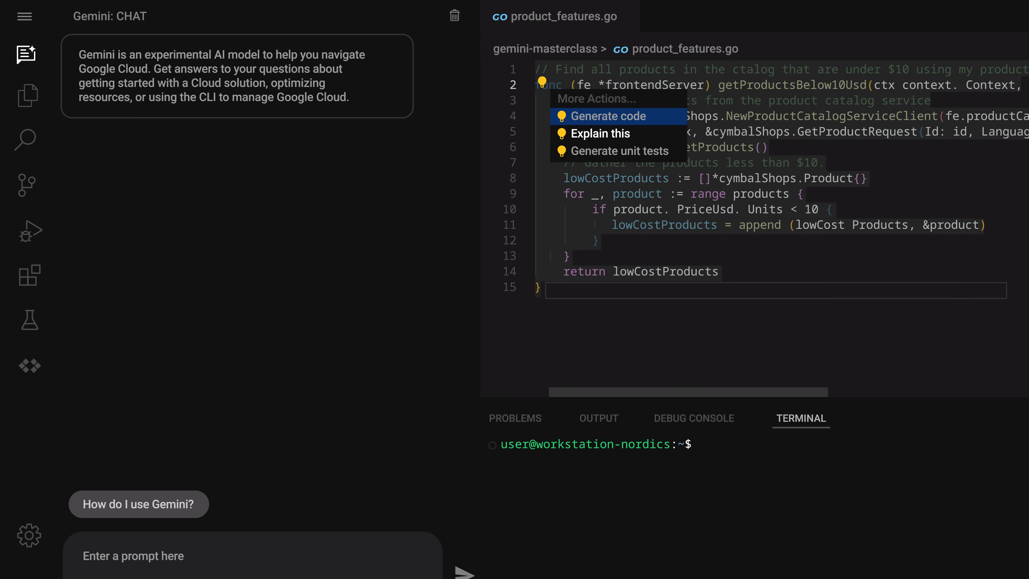
mouse_move(600, 134)
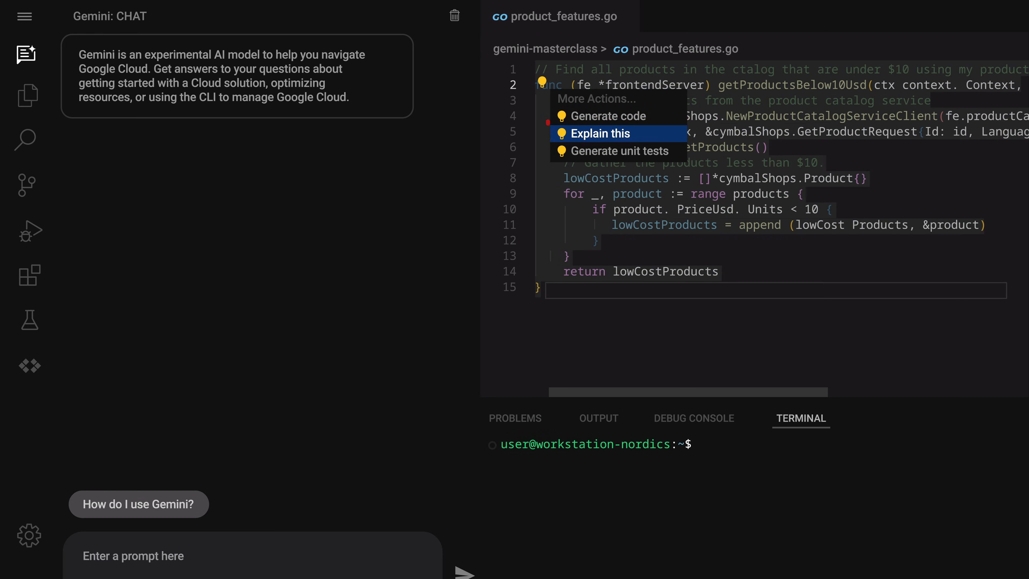
Request Gemini unit tests for the product filter function via the lightbulb actions.
click(601, 132)
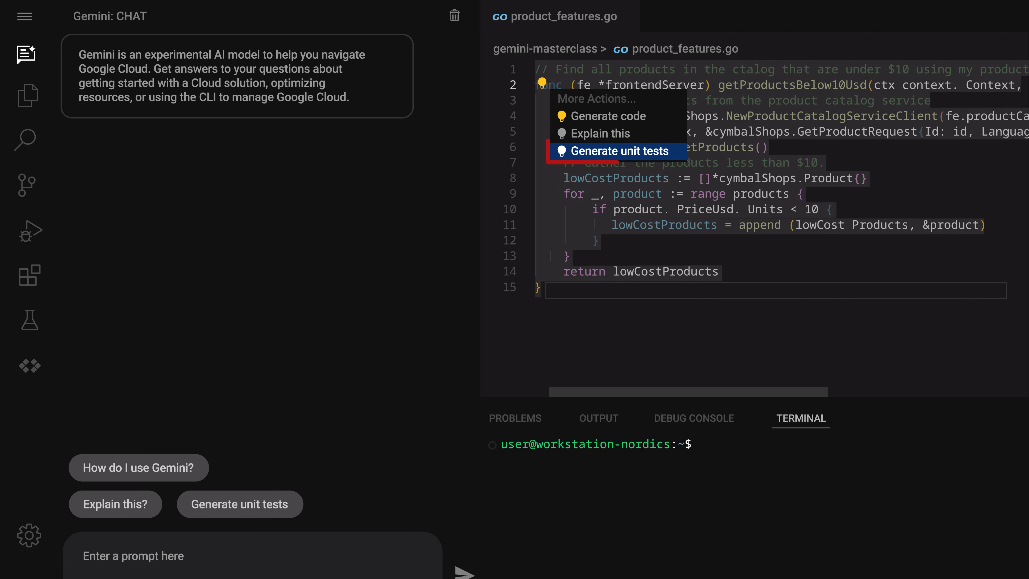
click(620, 151)
text(How can I run/deploy a kubernetes application)
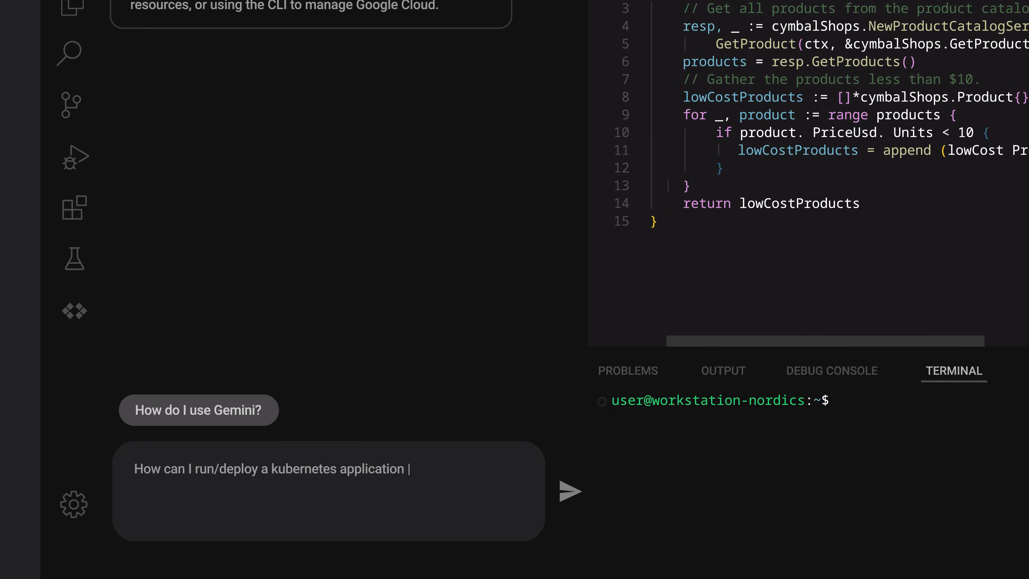
Ask Gemini how to run or deploy a Kubernetes application locally.
text(locally?)
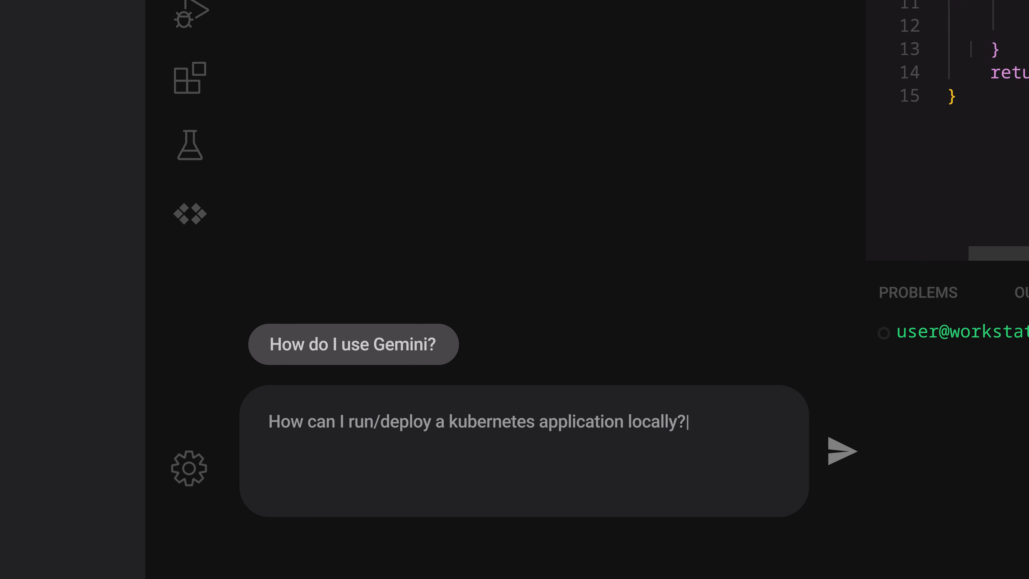
click(841, 452)
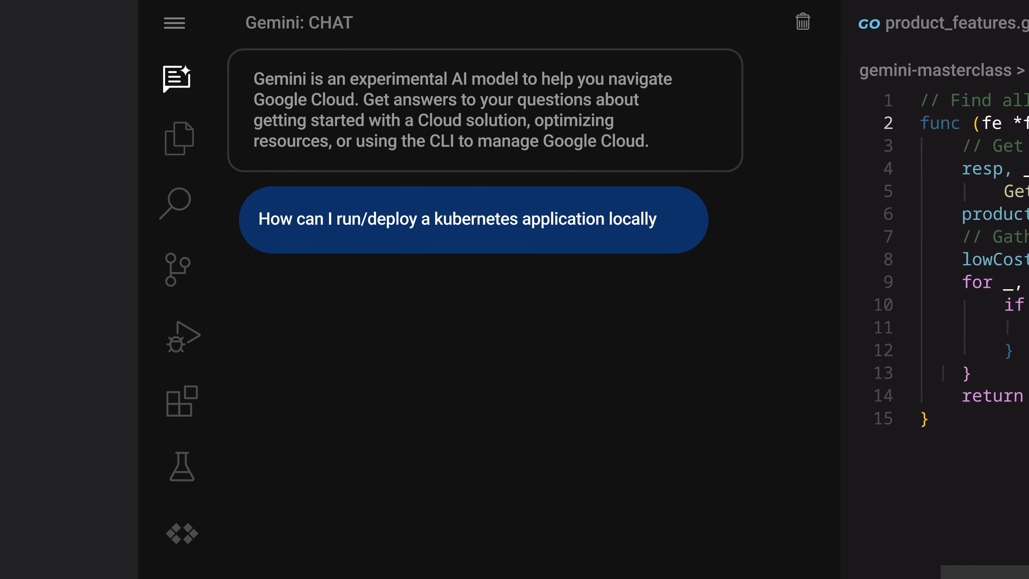